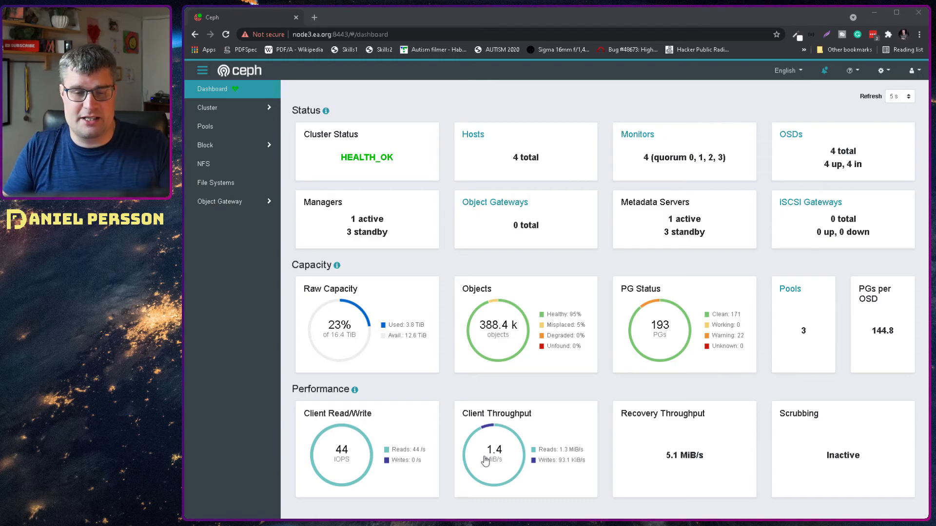
mouse_move(684, 471)
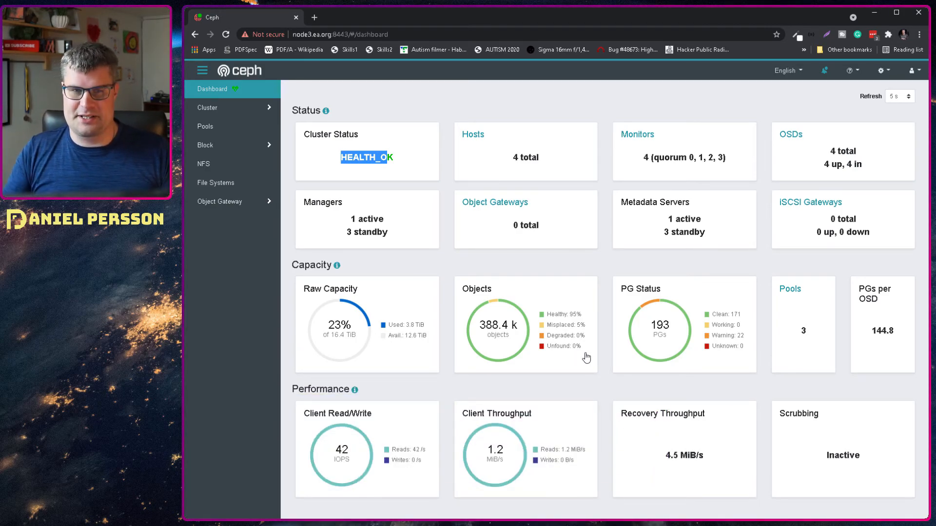
Visit Cluster > Hosts, then view Cluster > Monitoring with the 'pgs unclean' warning alert
left_click(207, 108)
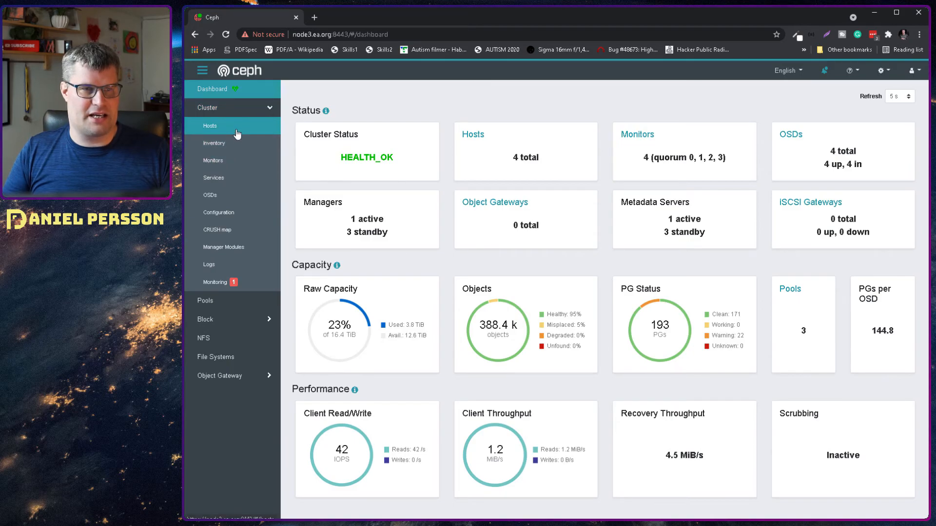
left_click(210, 125)
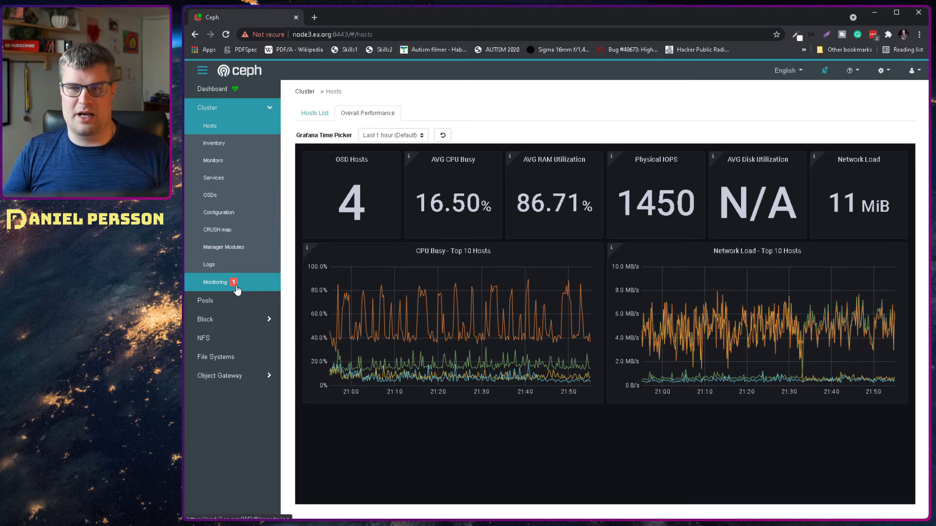
left_click(215, 283)
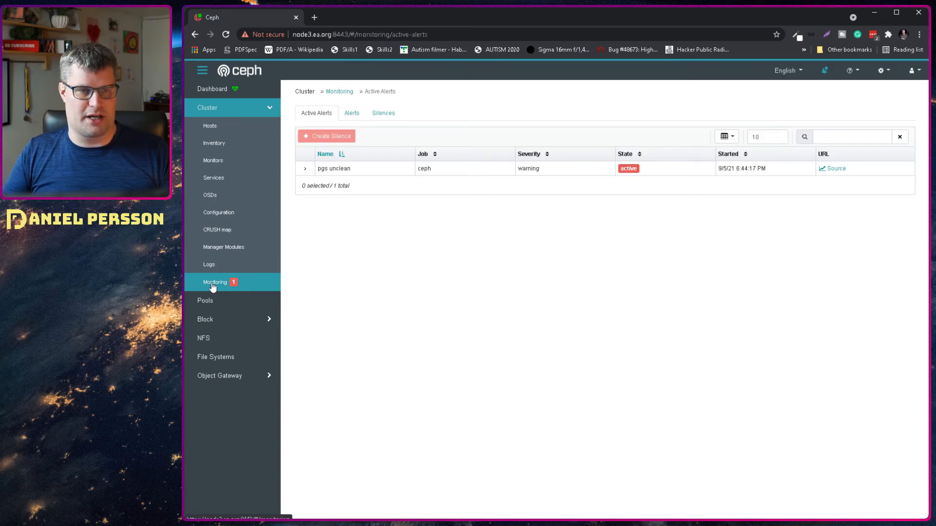
mouse_move(328, 169)
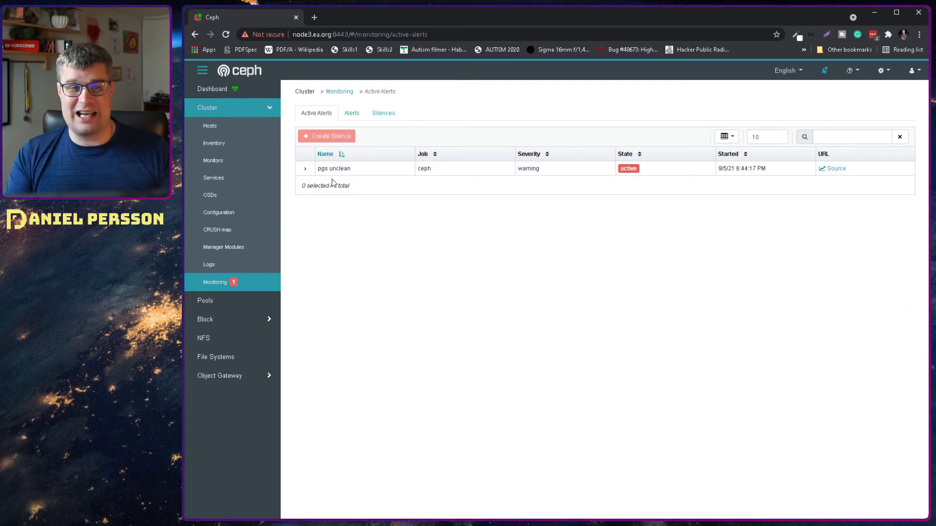
Read the 'pgs unclean' details (22 unclean PGs in cephfs_data), then return to Dashboard
left_click(304, 168)
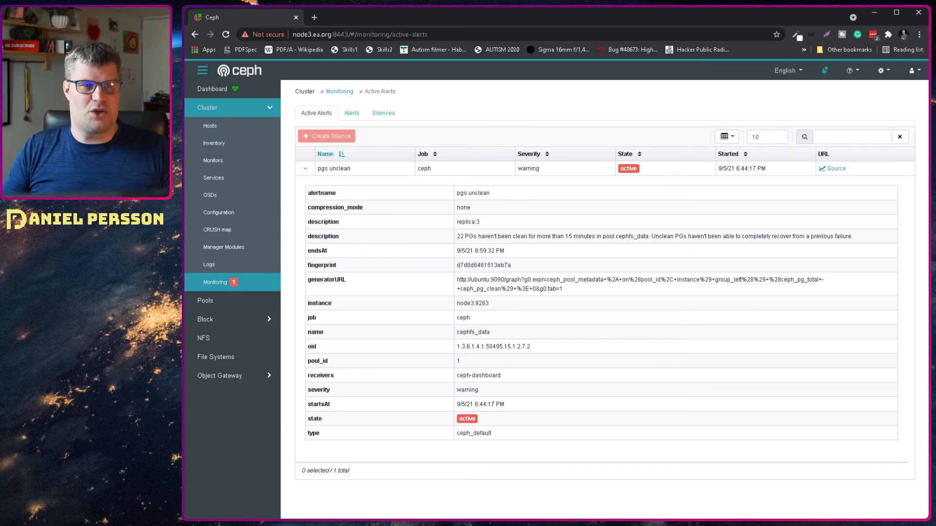
left_click(212, 88)
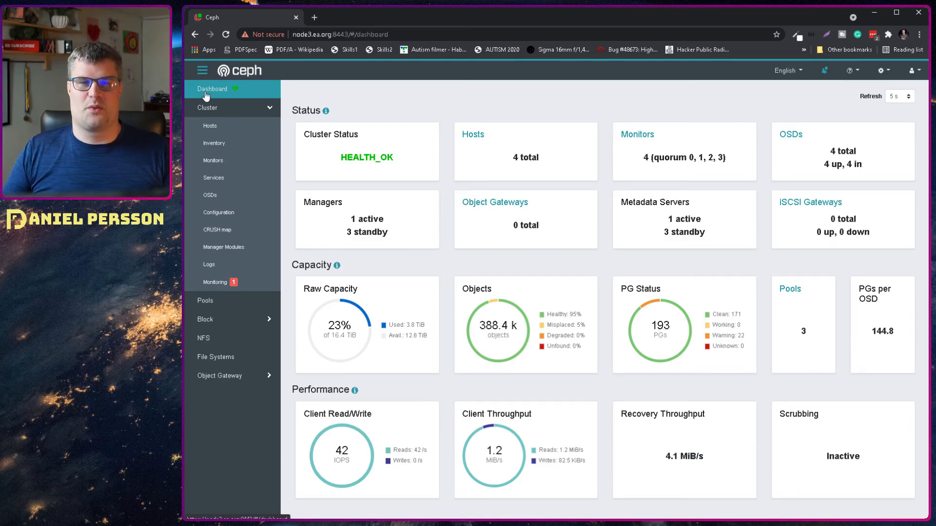
Open the Monitoring Alerts tab and scroll through the first page of 18 alert rules
left_click(215, 281)
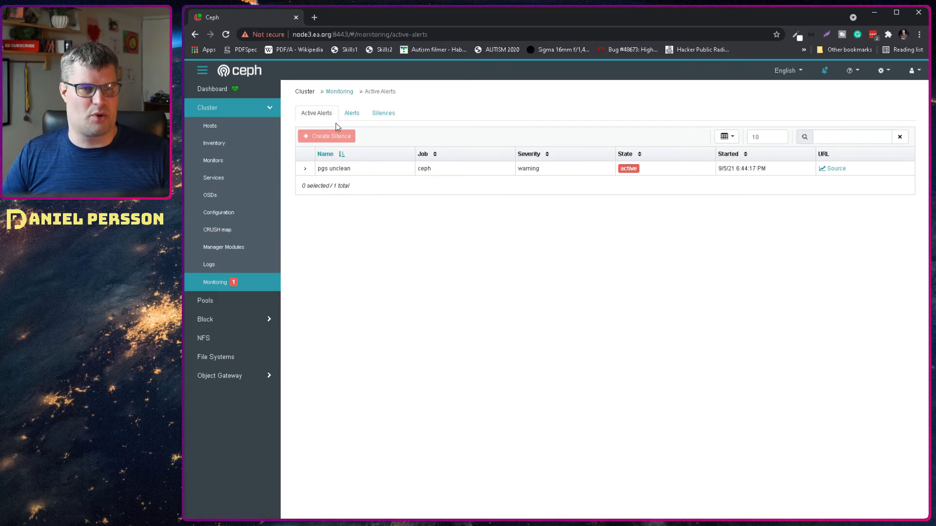
left_click(351, 114)
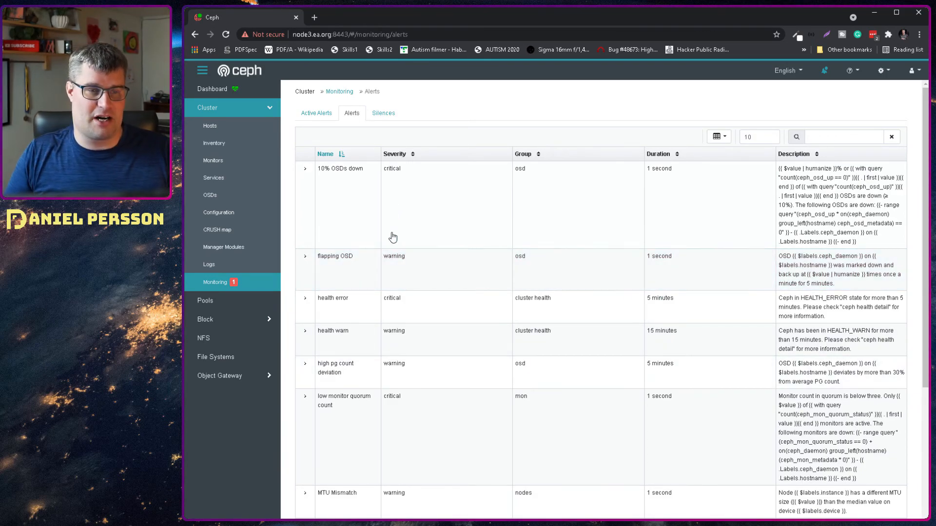
mouse_move(366, 213)
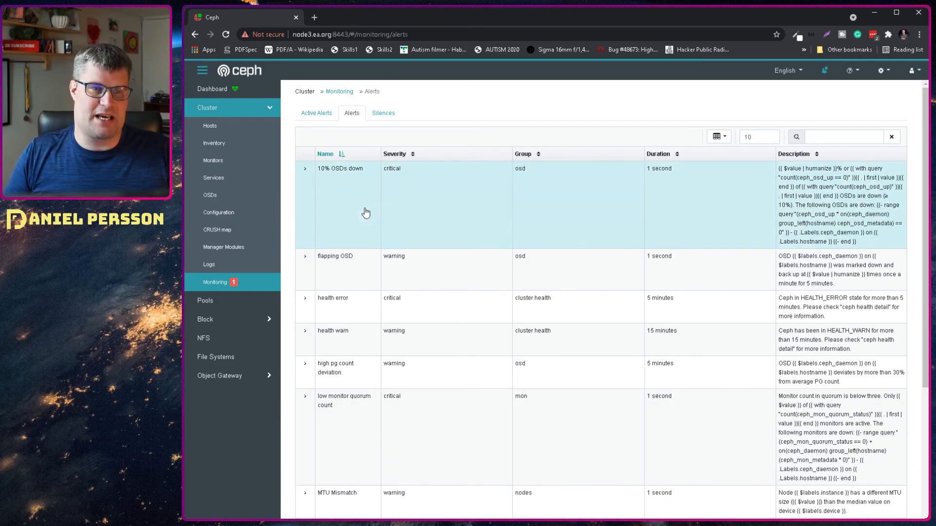
mouse_move(412, 228)
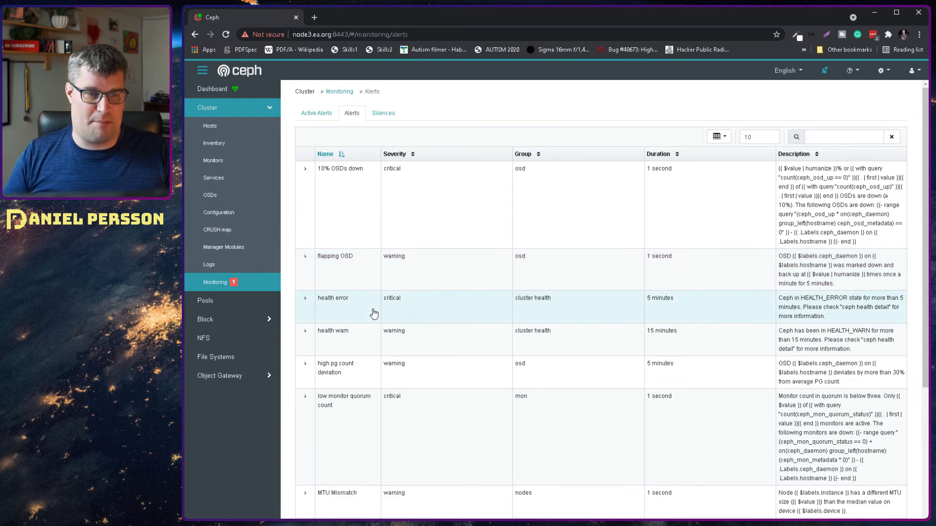
scroll("down", 3)
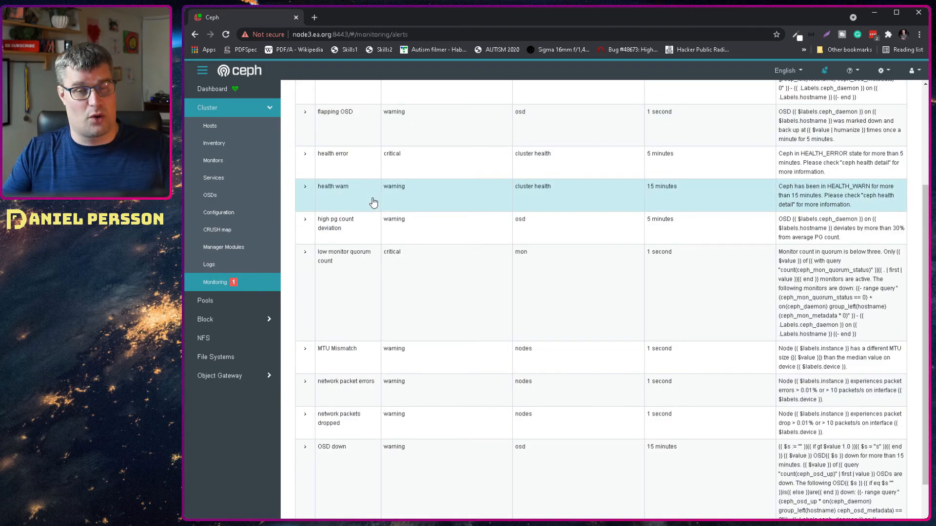
mouse_move(423, 231)
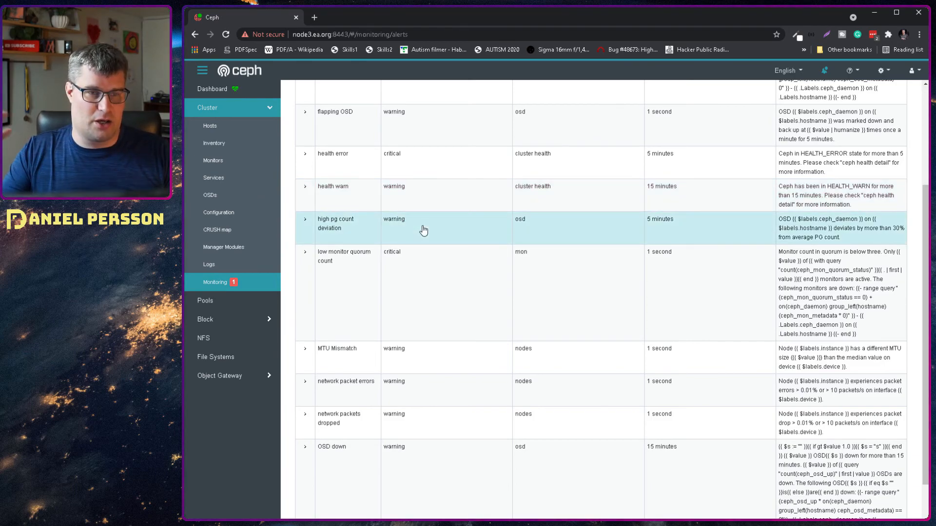
mouse_move(411, 257)
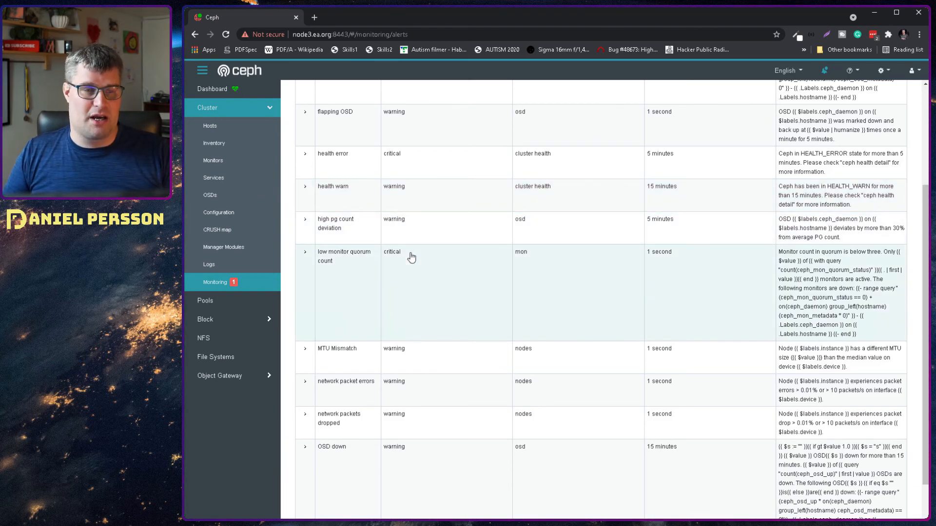
mouse_move(382, 228)
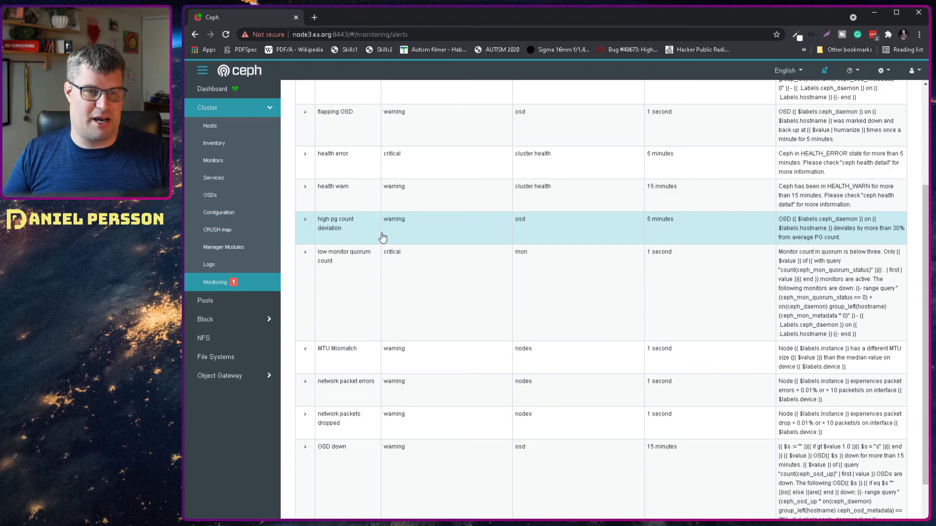
mouse_move(413, 268)
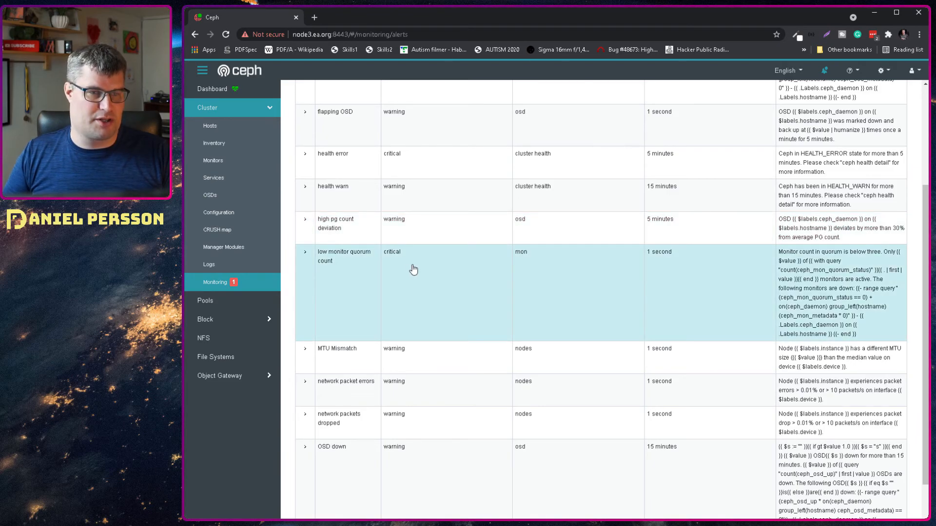
scroll("down", 3)
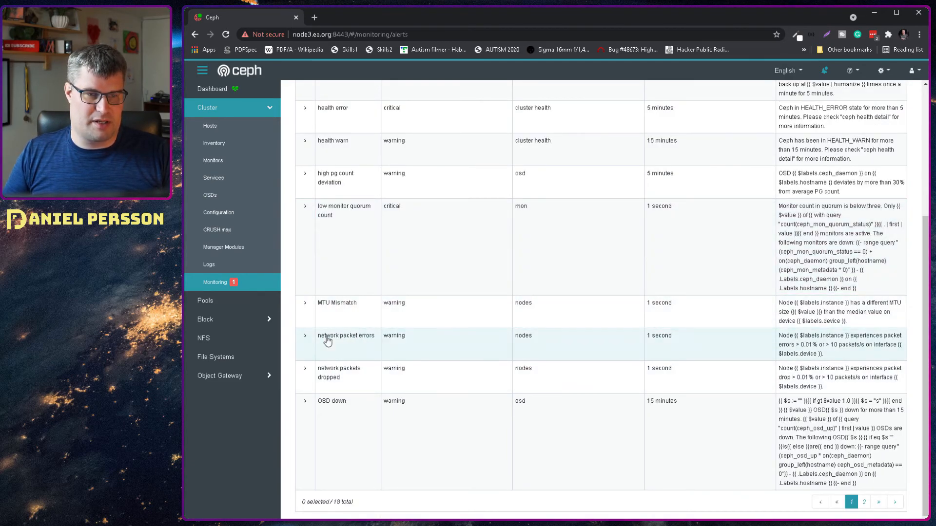
mouse_move(368, 379)
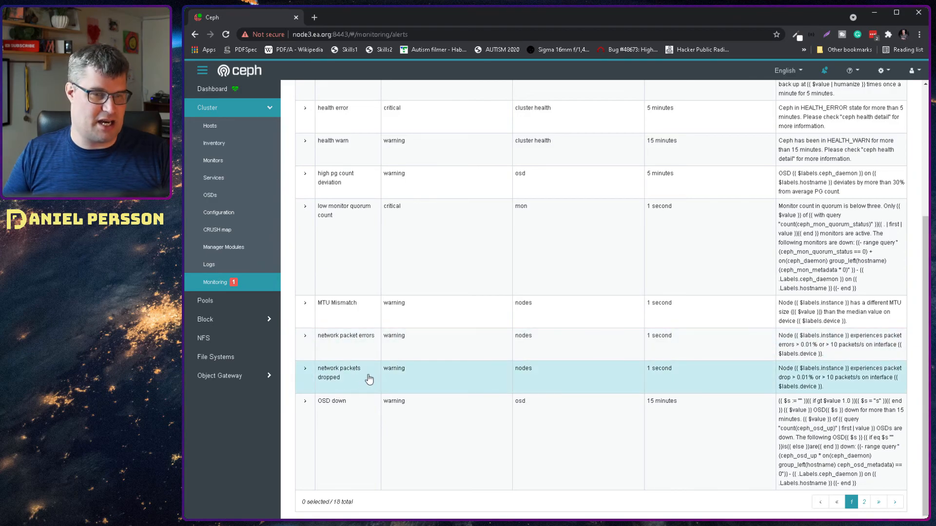
mouse_move(365, 411)
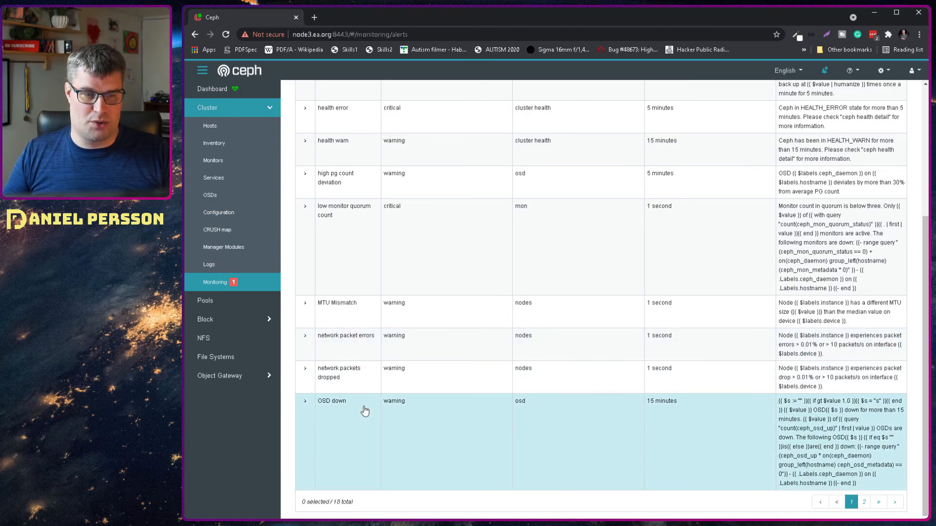
Show page 2 of the alert rules, listing pool full, root volume full and Slow OSD Ops
left_click(861, 502)
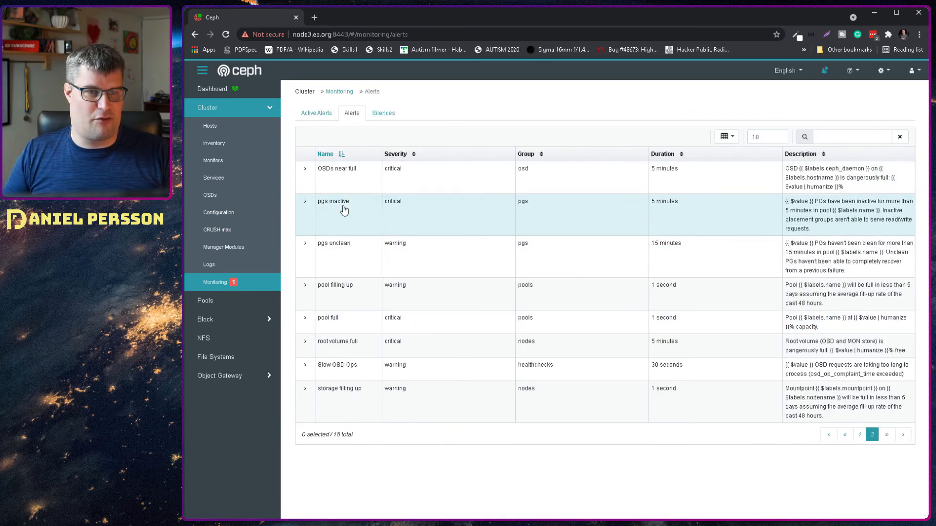
mouse_move(376, 274)
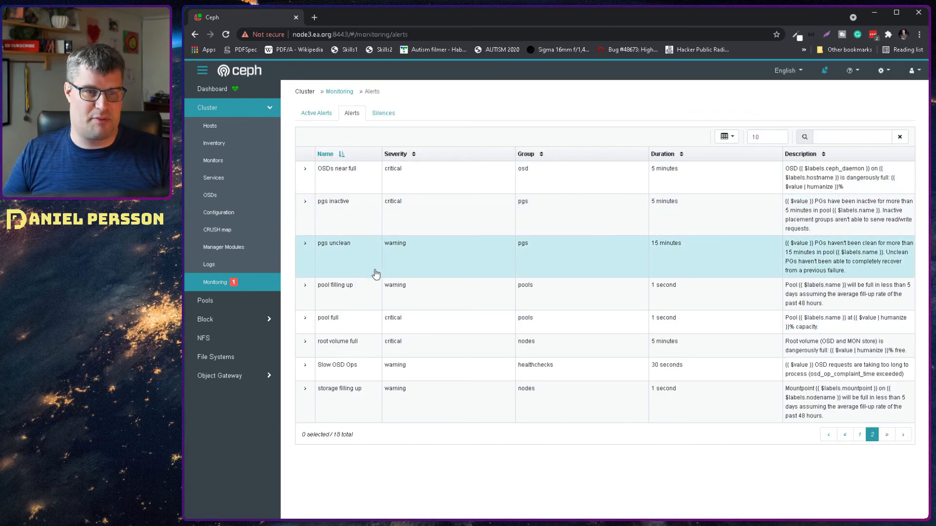
mouse_move(361, 322)
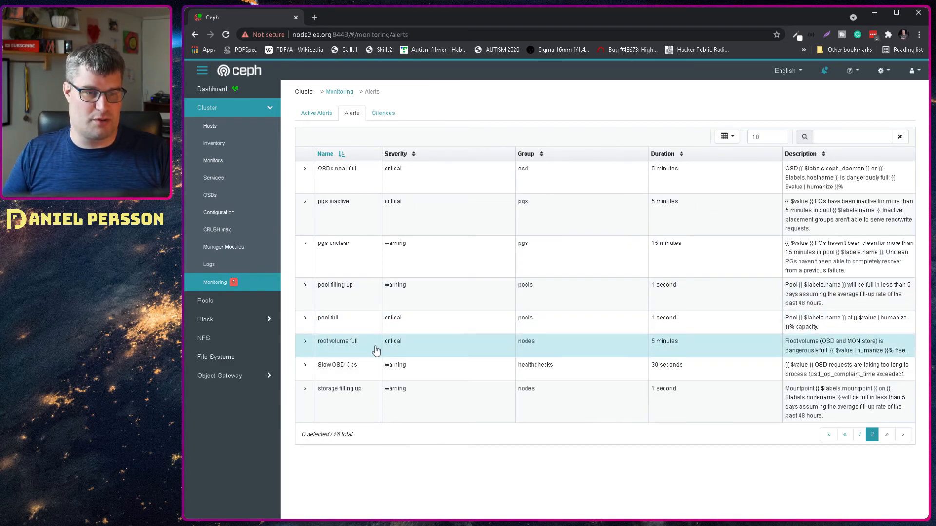
mouse_move(347, 395)
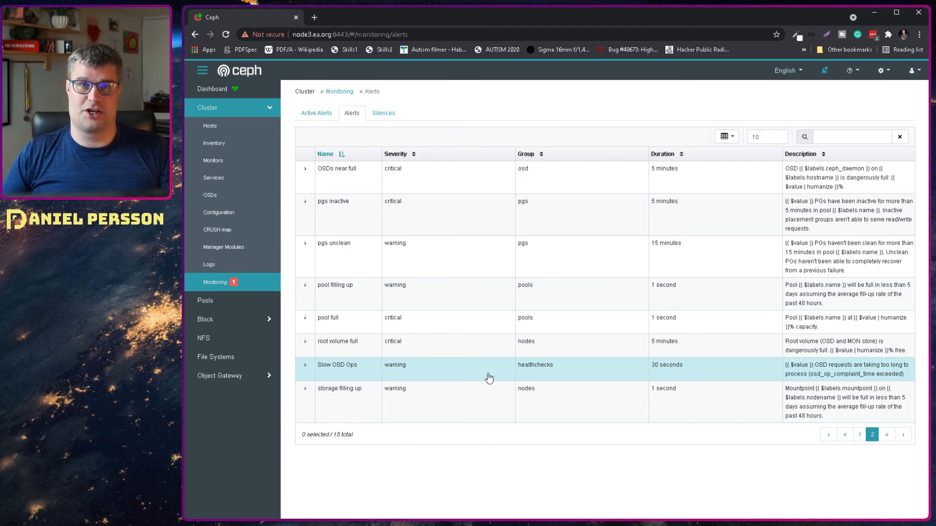
mouse_move(575, 399)
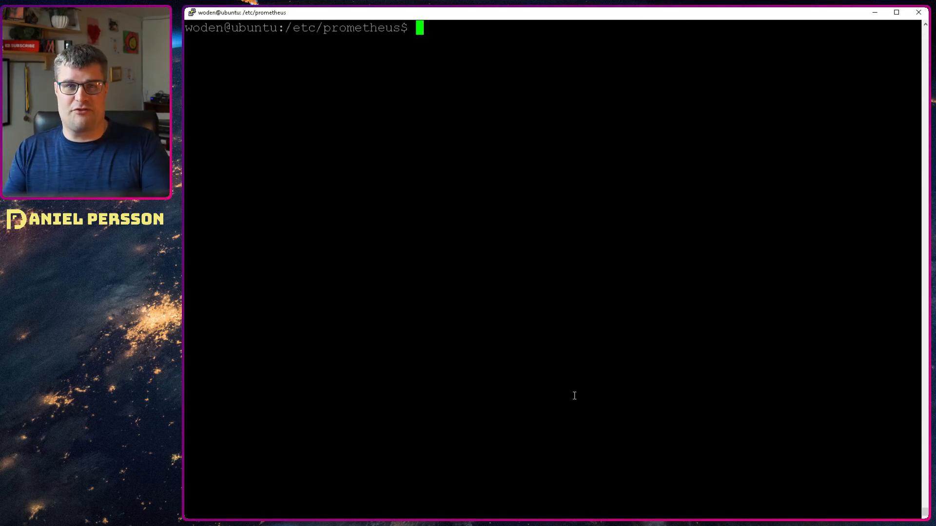
List /usr/local/bin and select the amtool binary name
type("ls")
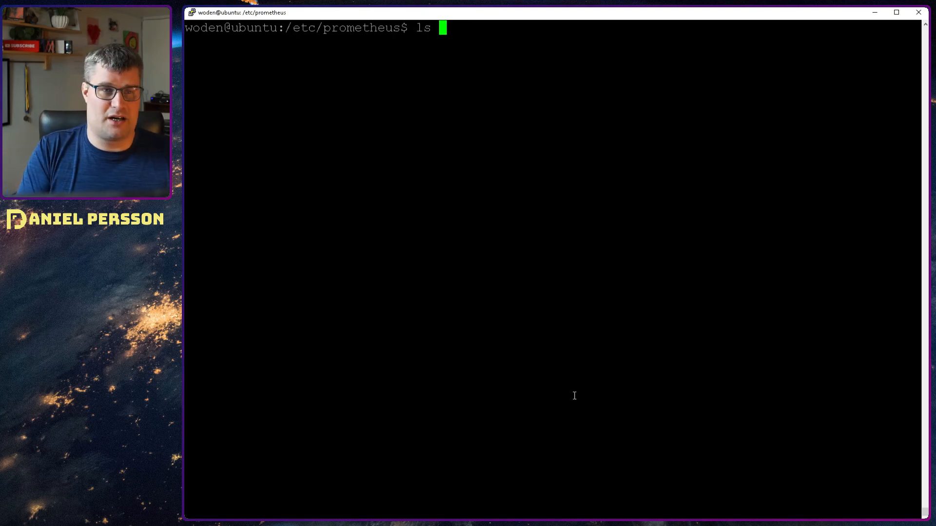
type("/usr/local/bin/")
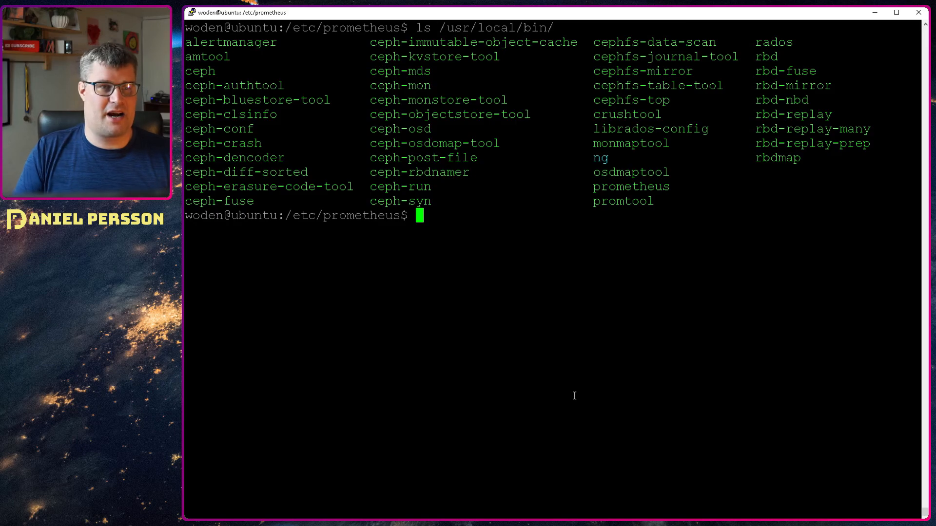
double_click(230, 42)
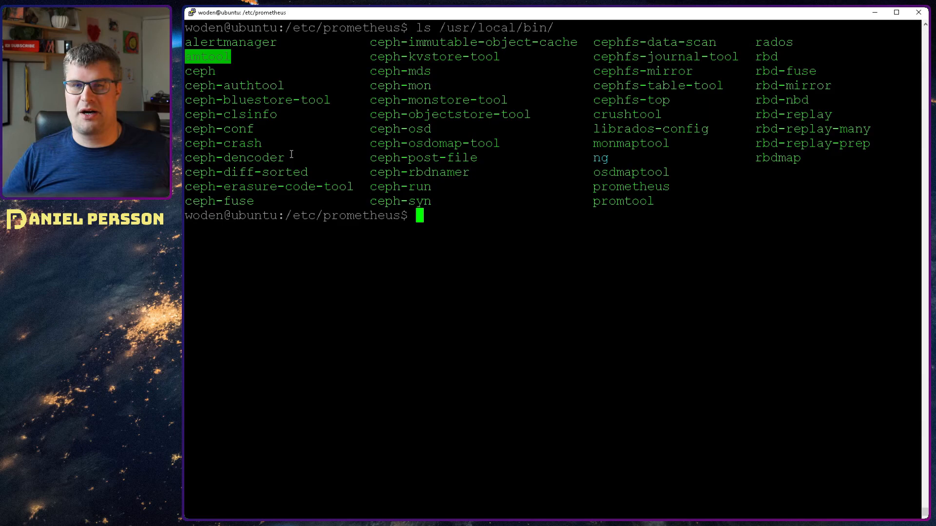
List /etc/prometheus and display alertmanager.yml, highlighting the ceph-dashboard webhook receiver
type("ls")
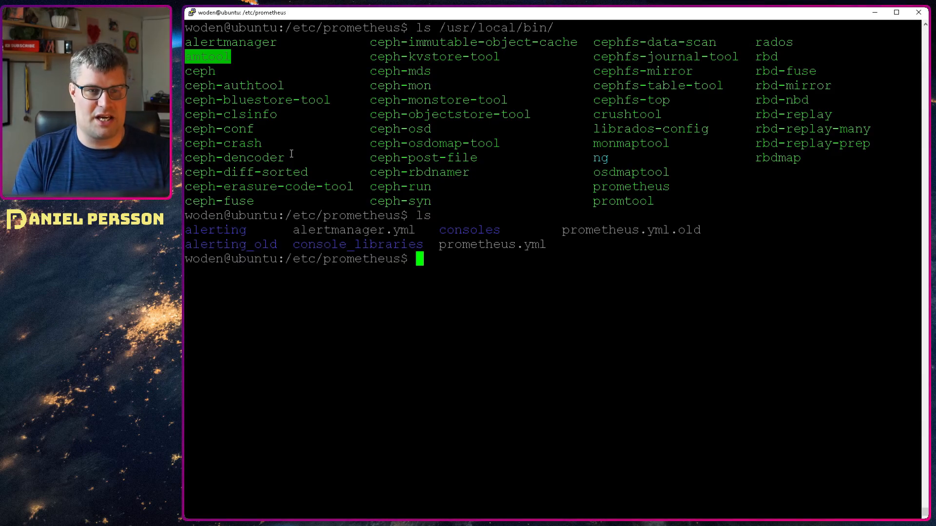
type("cat alertmanager.yml")
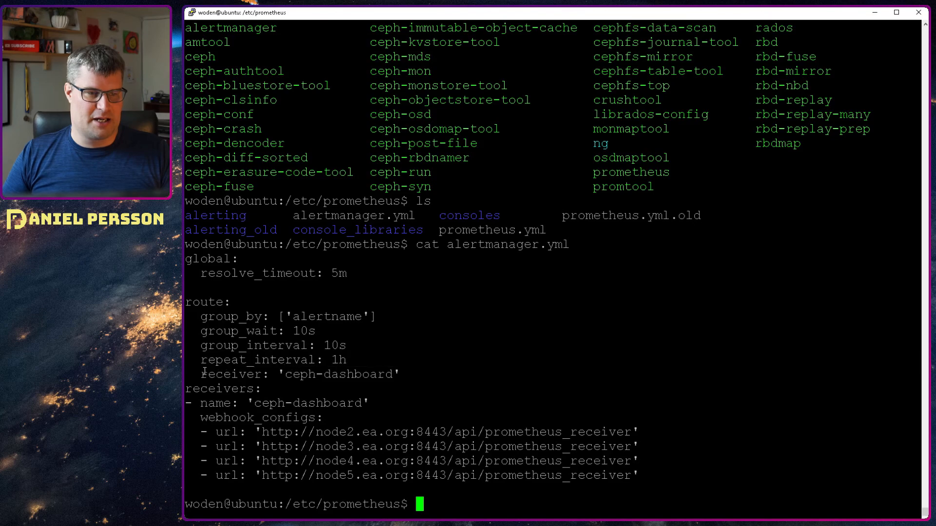
triple_click(298, 374)
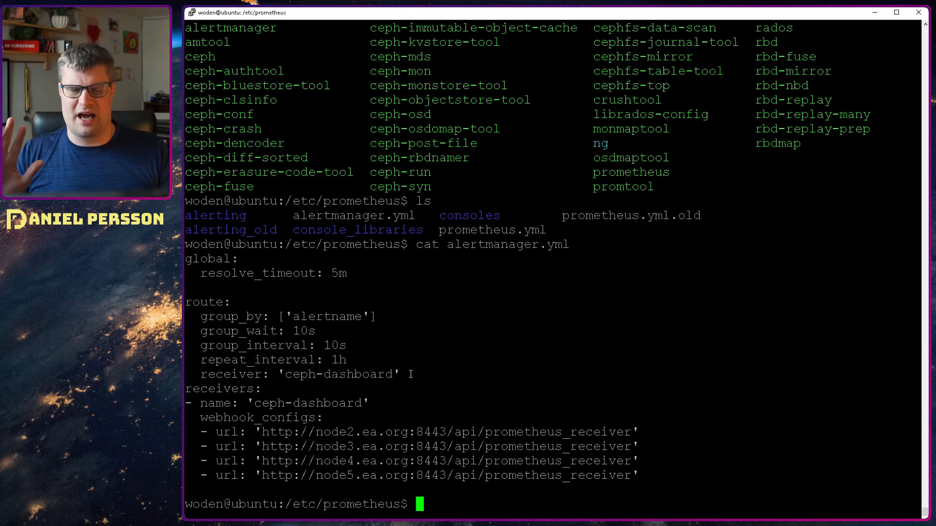
left_click_drag(411, 374, 925, 374)
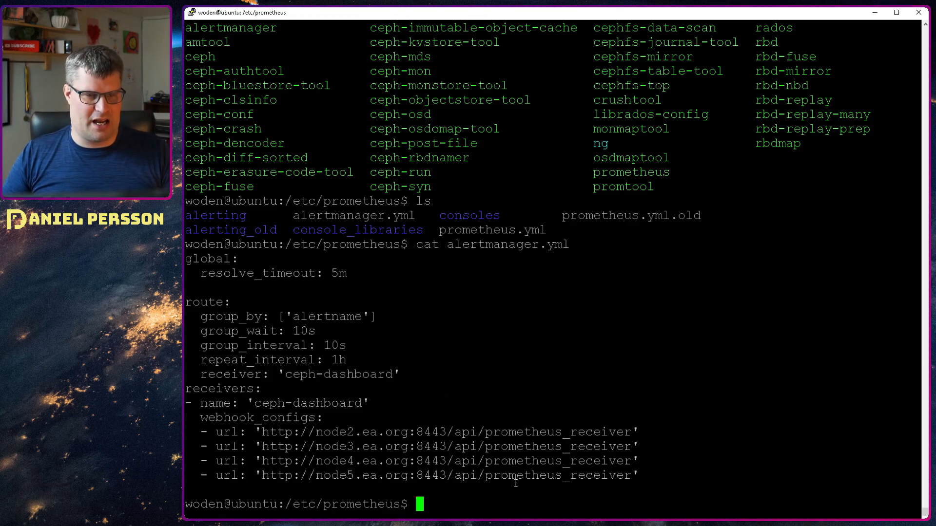
left_click_drag(206, 403, 638, 476)
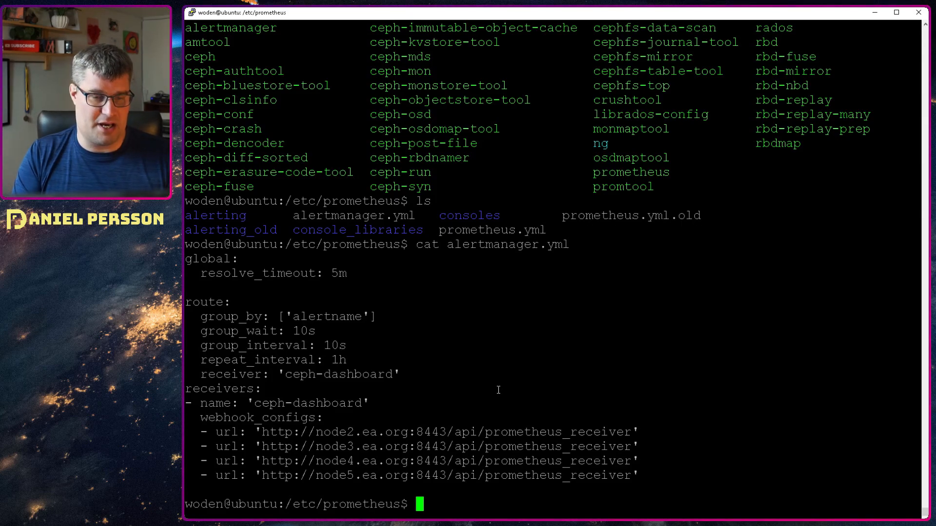
Print prometheus.yml, showing rule_files, scrape jobs and alertmanager target 192.168.6.5:9093
type("cat")
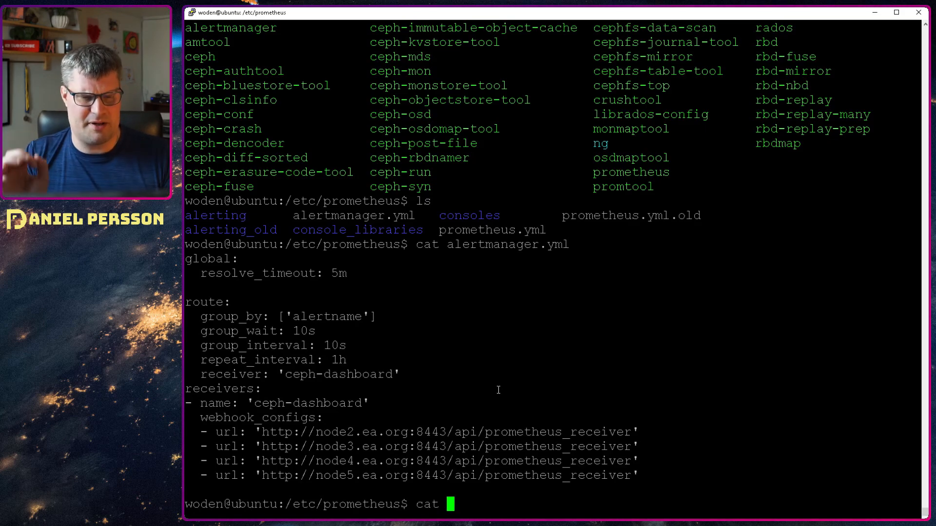
type("prometheus.yml")
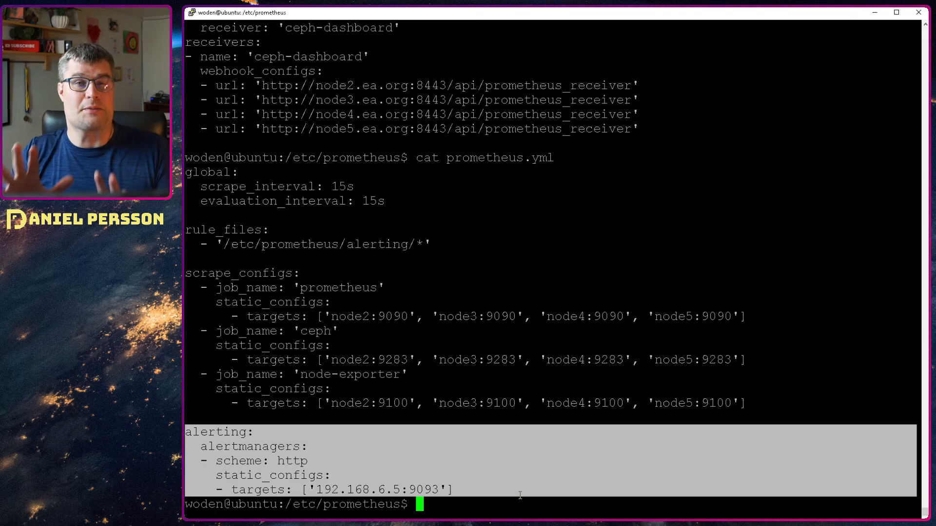
mouse_move(518, 489)
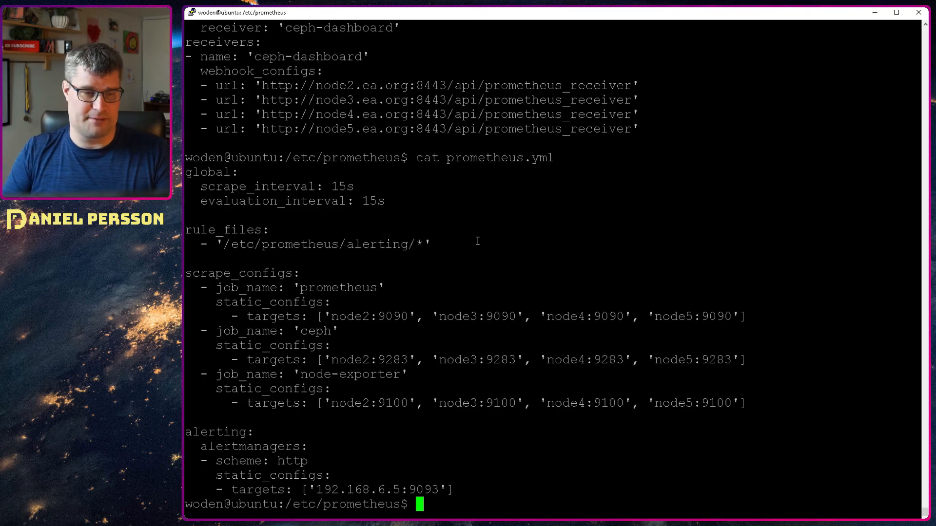
Enter the alerting folder and scroll the rules file through OSD down and OSDs near full
type("ls")
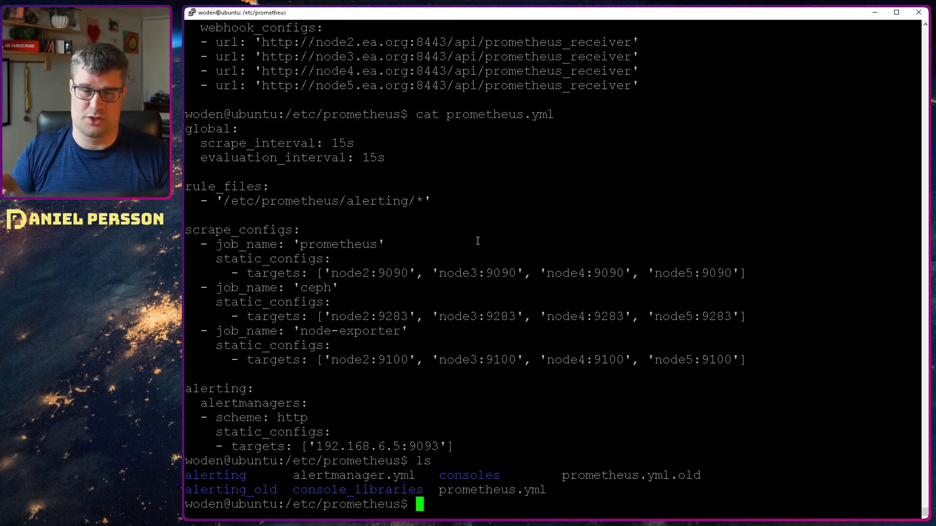
type("cd alerting")
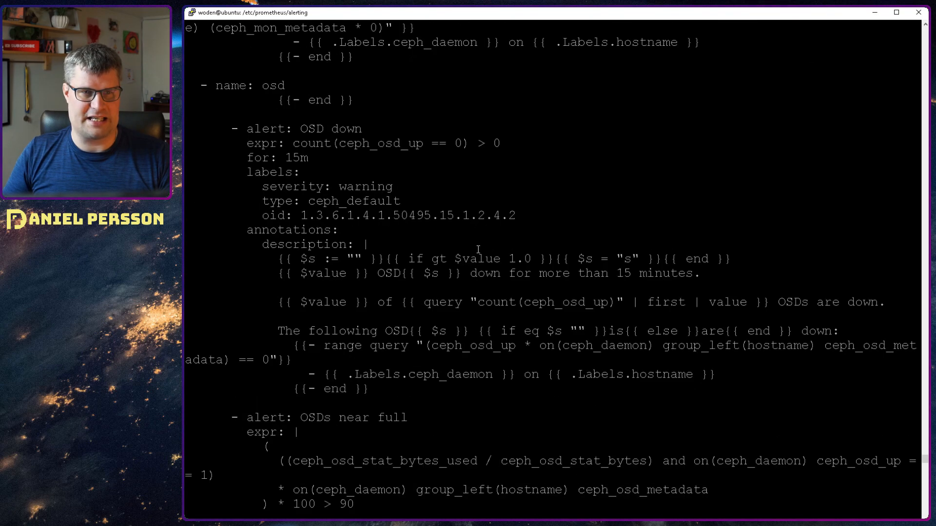
scroll("down", 3)
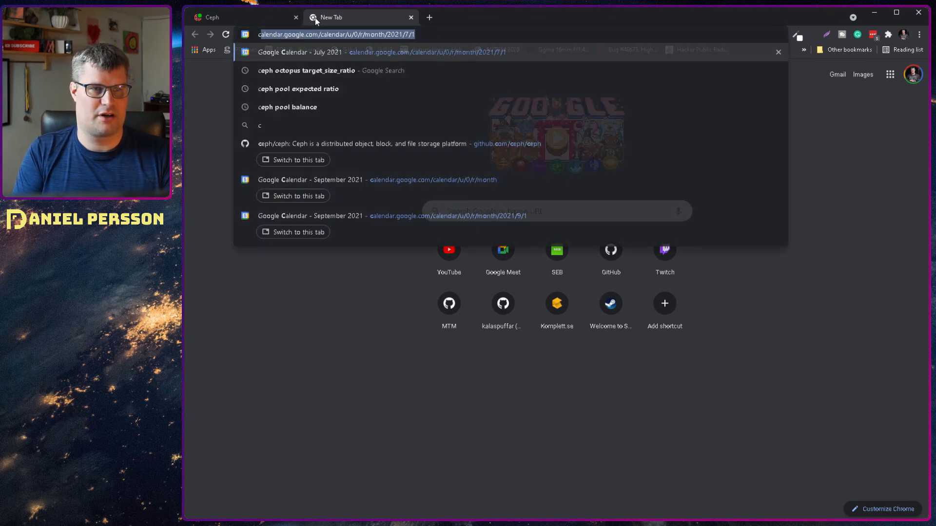
Browse ceph/ceph to monitoring/prometheus/alerts and open ceph_default_alerts.yml
type("ceph/ceph/tree/master/monitoring")
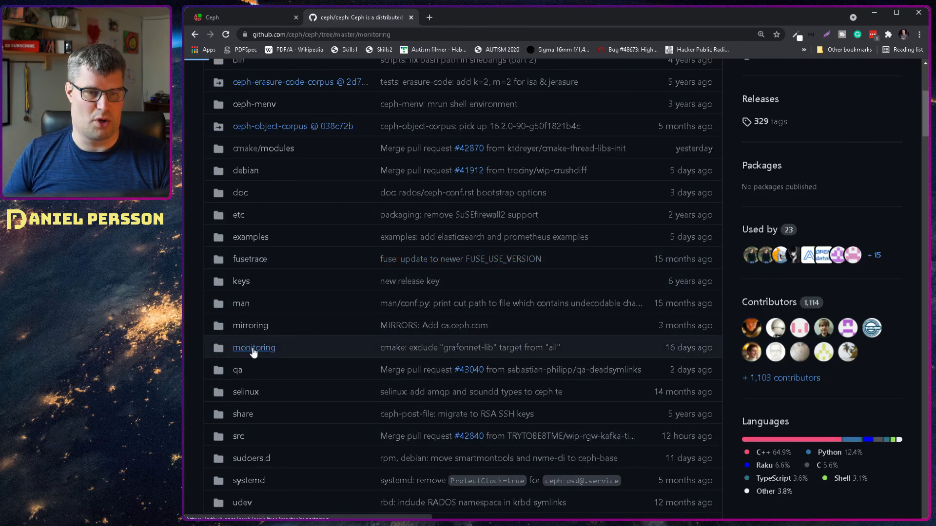
left_click(253, 348)
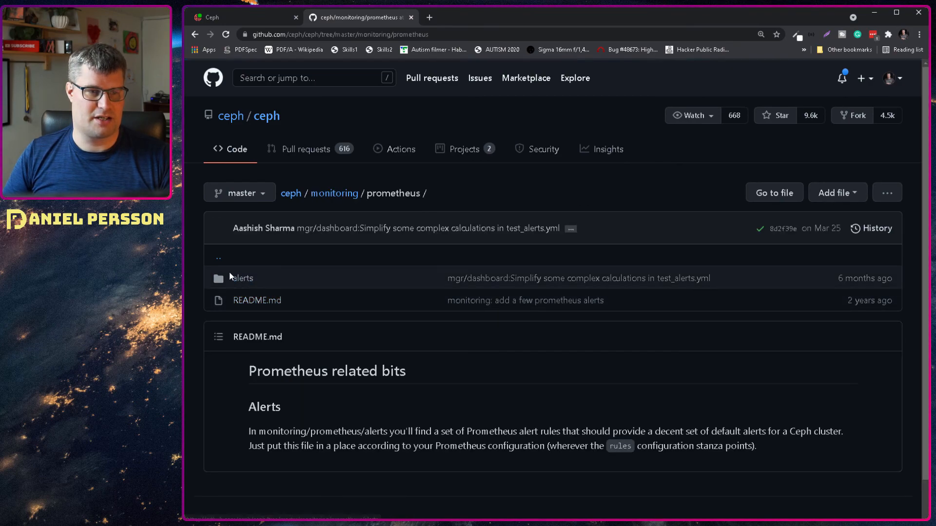
left_click(241, 279)
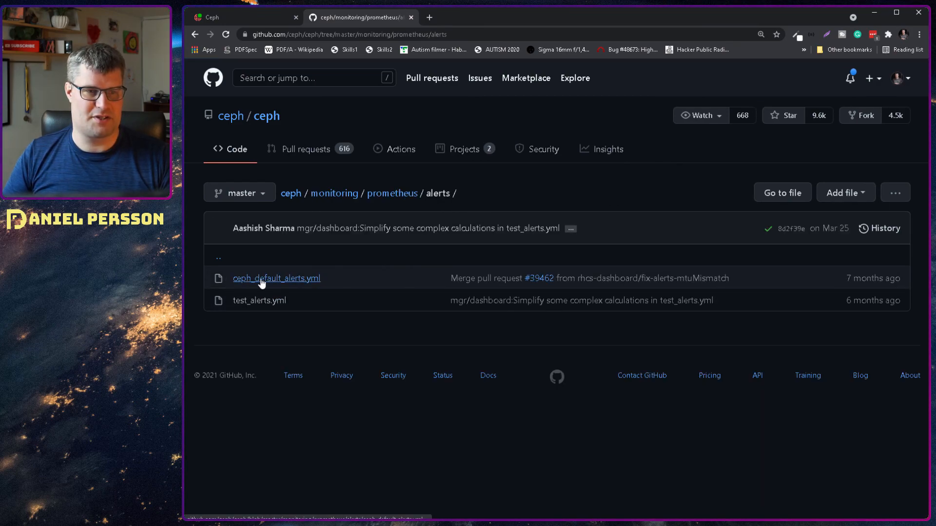
left_click(276, 278)
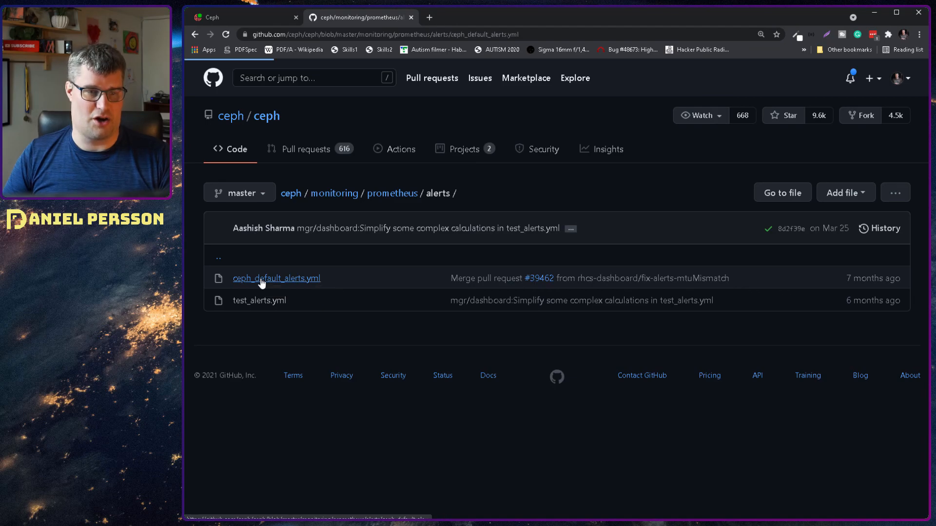
left_click(276, 278)
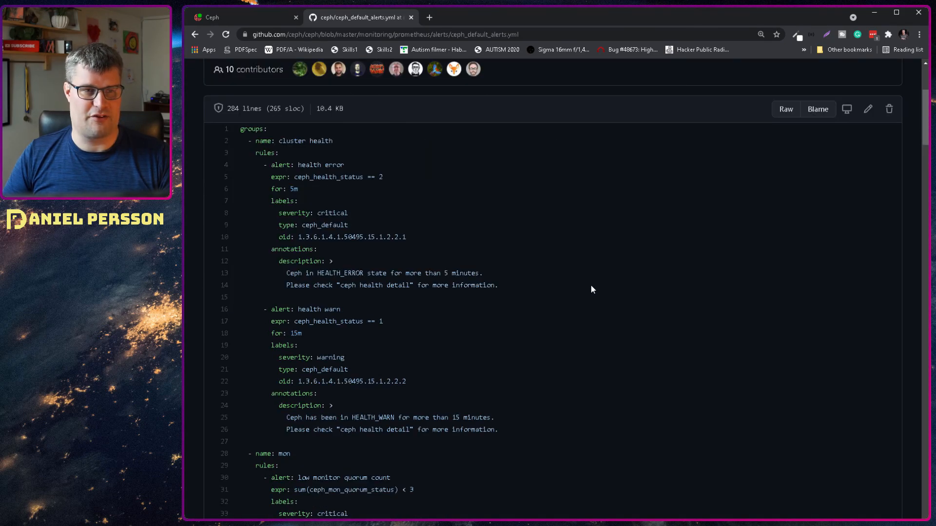
Zoom in, scroll past health rules, and select the mon quorum expression sum(ceph_mon_quorum_status) < 3
key("ctrl+plus")
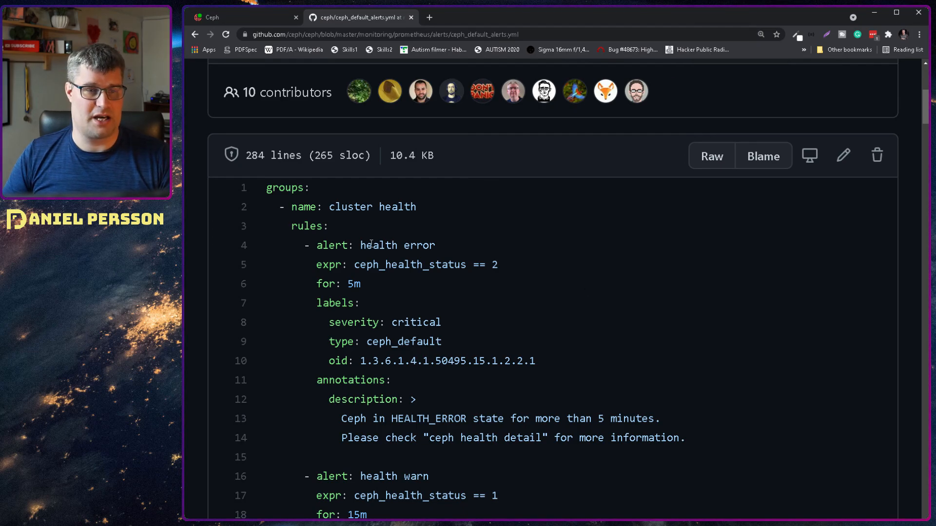
left_click_drag(266, 187, 417, 207)
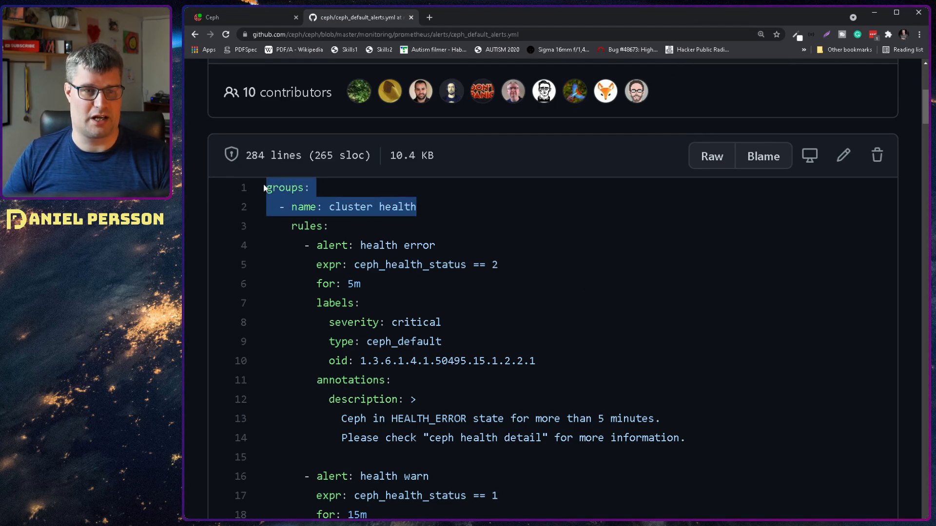
scroll("down", 3)
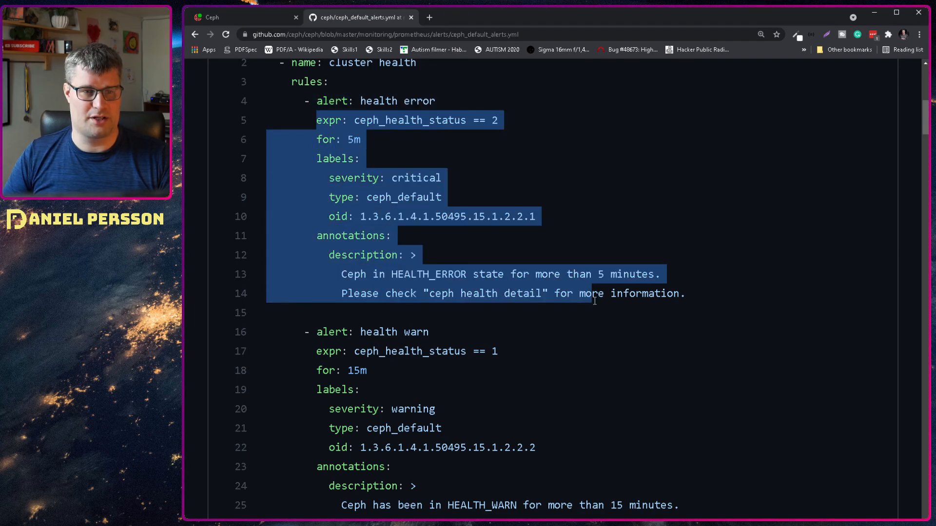
scroll("down", 3)
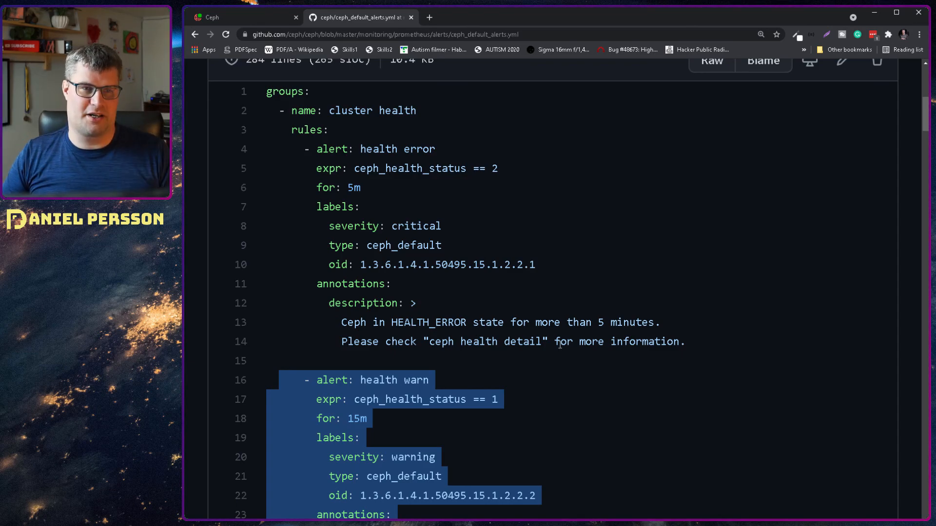
scroll("down", 3)
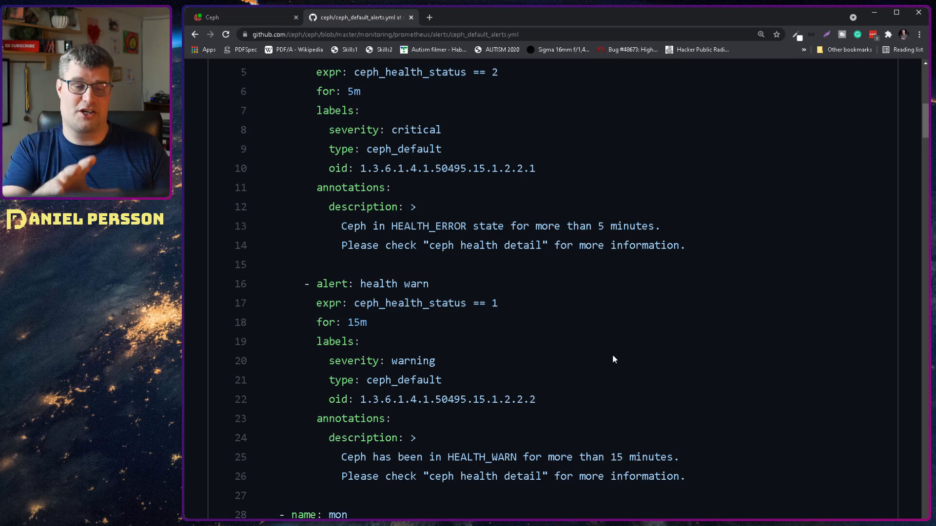
scroll("down", 3)
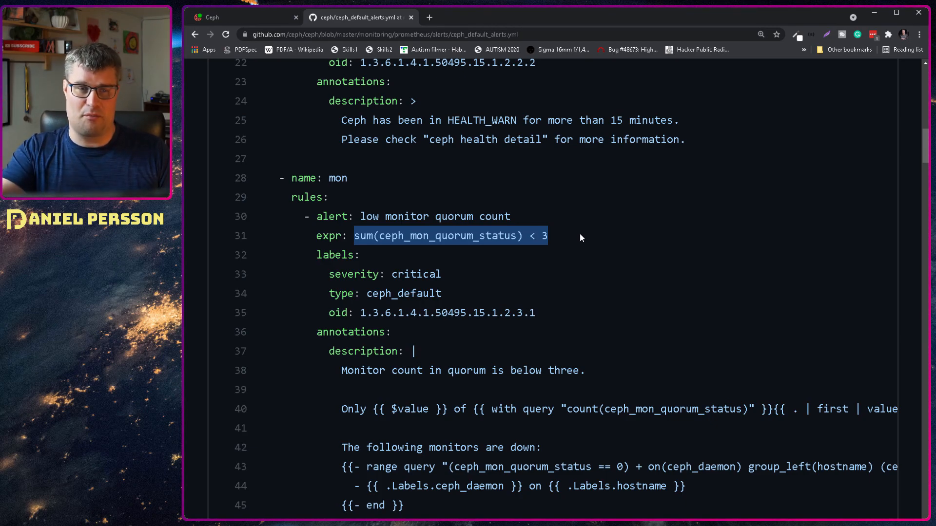
mouse_move(560, 261)
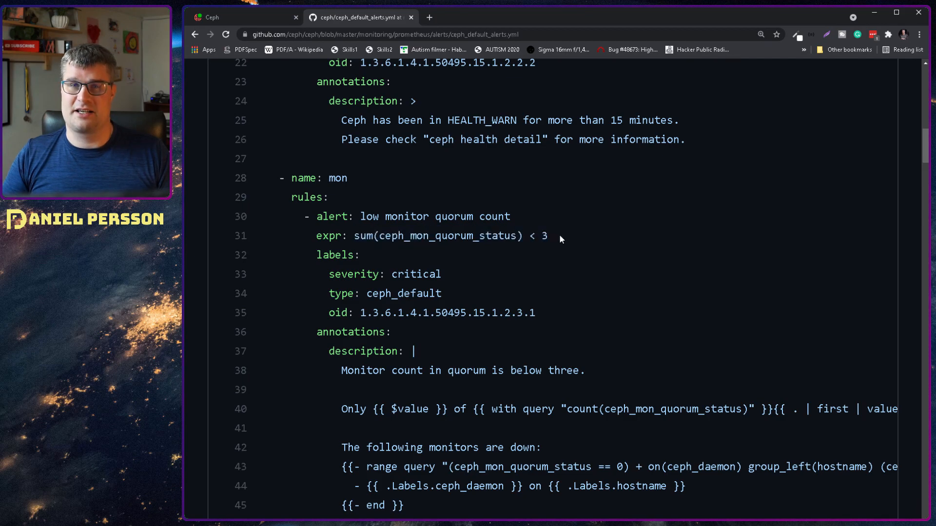
left_click_drag(354, 236, 545, 236)
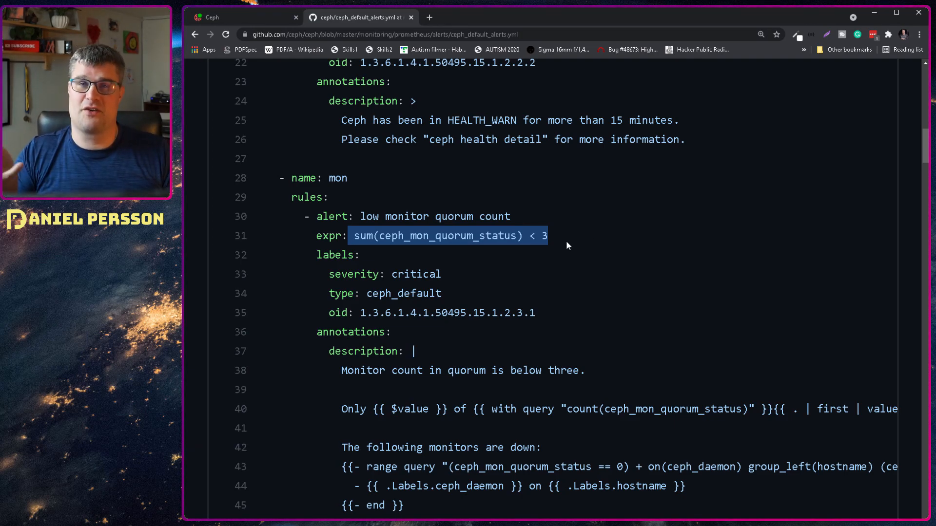
Reach the osd group and highlight parts of the 10% OSDs down expression
scroll("down", 3)
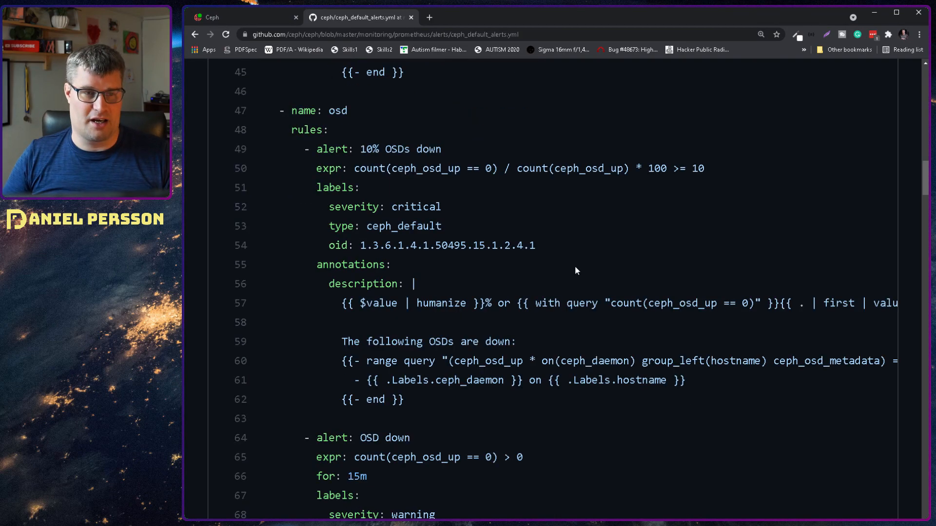
mouse_move(472, 154)
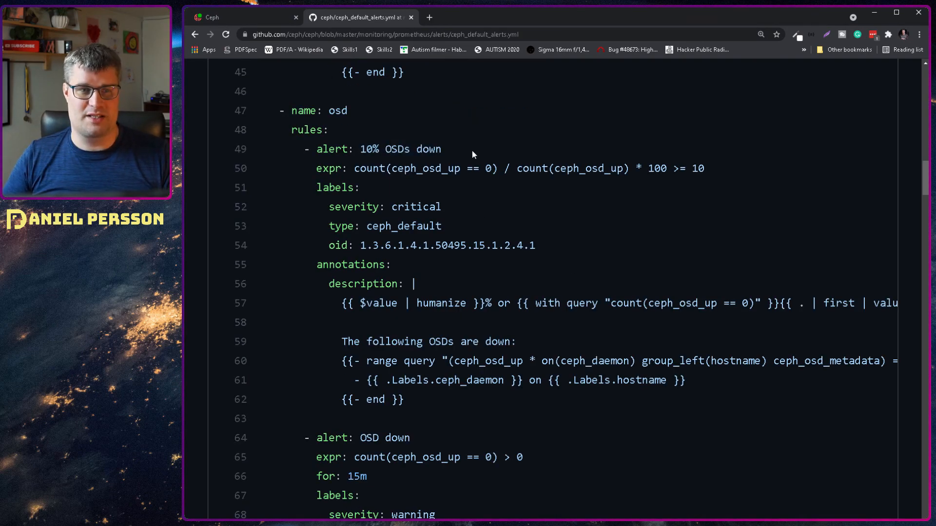
left_click_drag(354, 168, 485, 168)
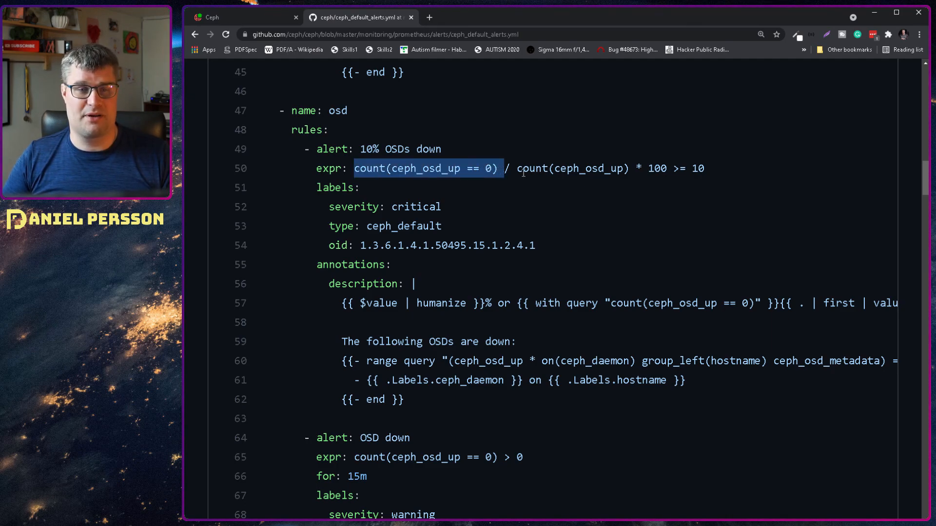
left_click_drag(515, 168, 672, 168)
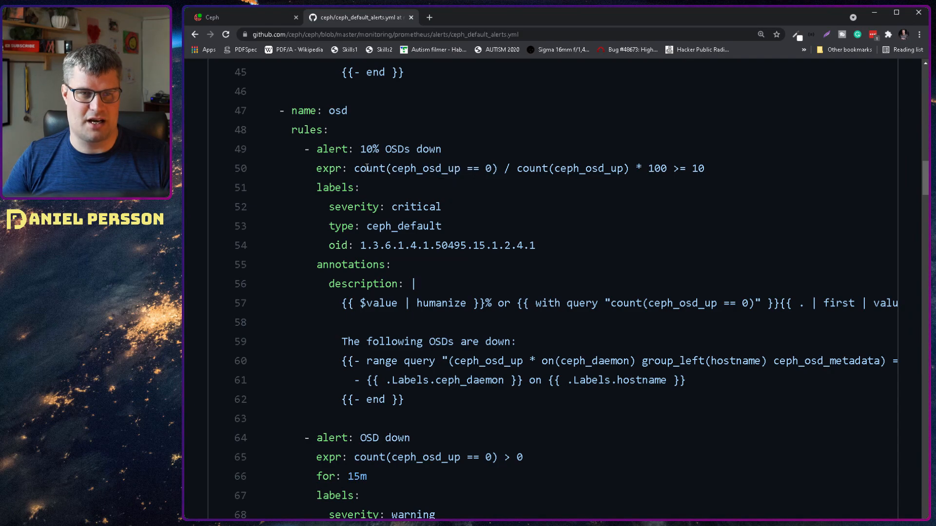
left_click_drag(353, 168, 498, 168)
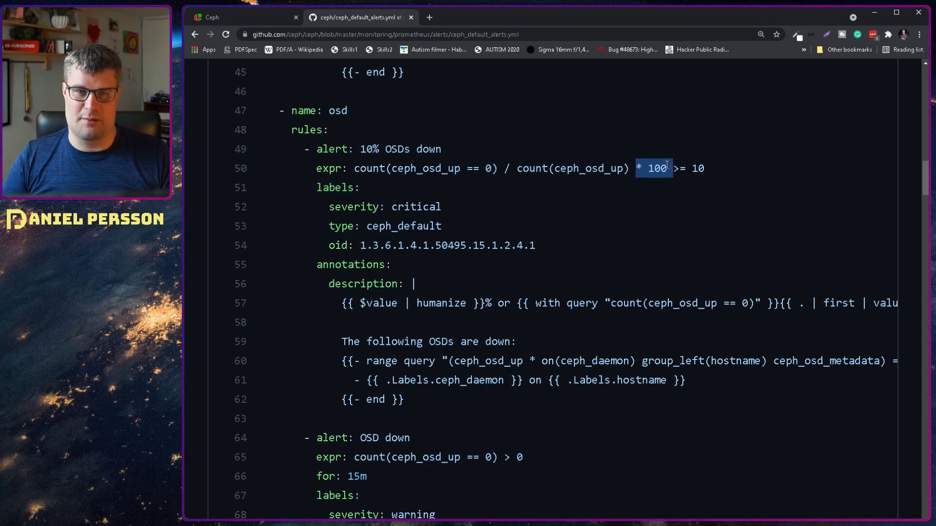
left_click_drag(668, 168, 428, 168)
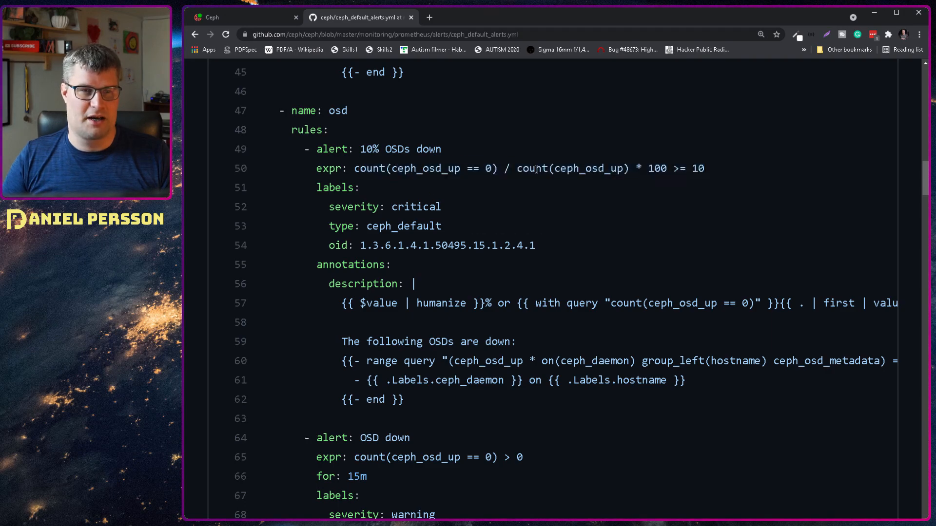
mouse_move(510, 206)
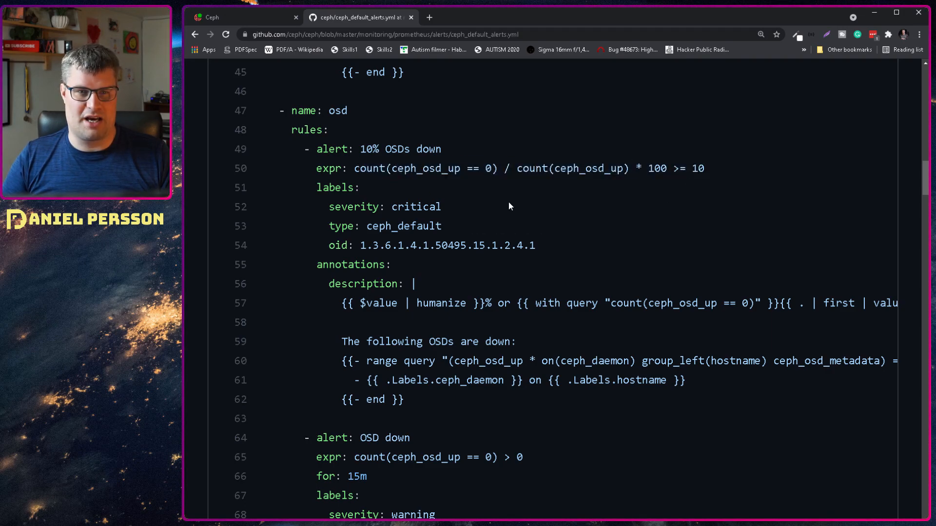
Scroll ceph_default_alerts.yml past OSD, mgr, PG and node rules to the pool full and filling-up alerts
scroll("down", 3)
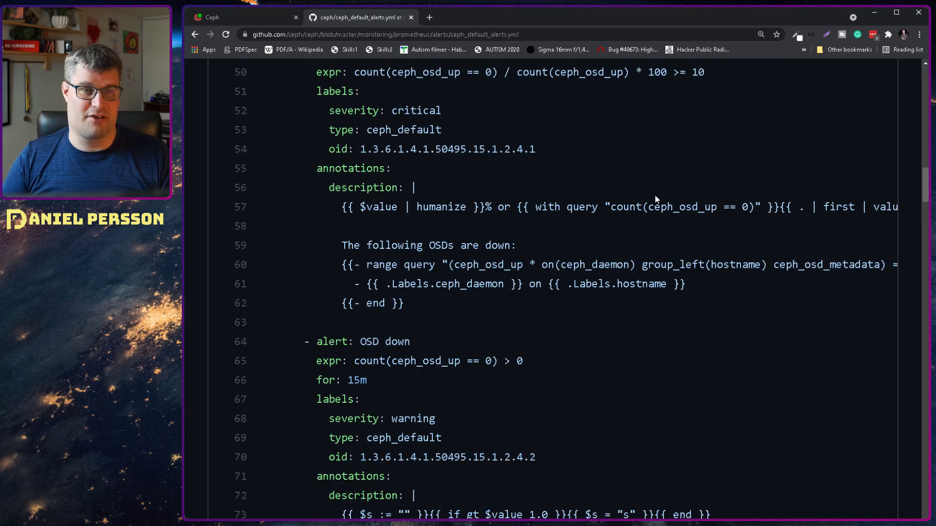
scroll("down", 3)
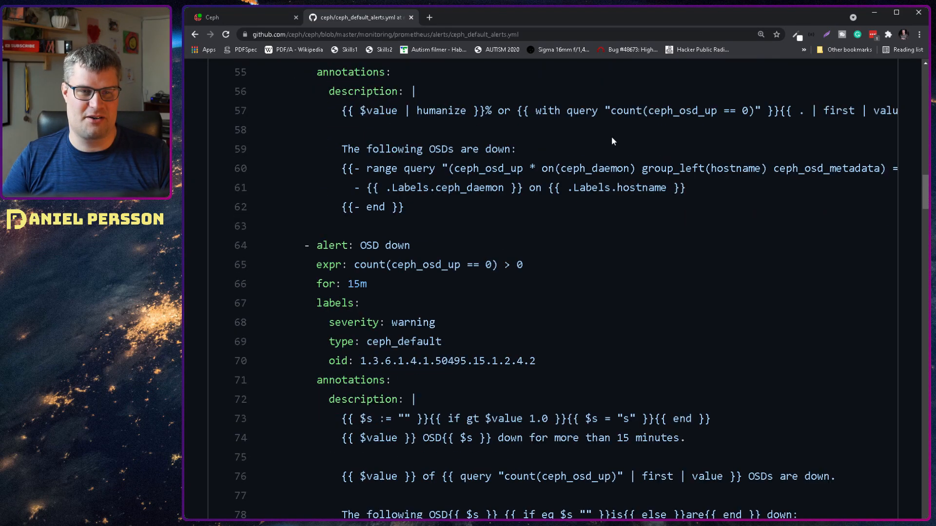
scroll("down", 3)
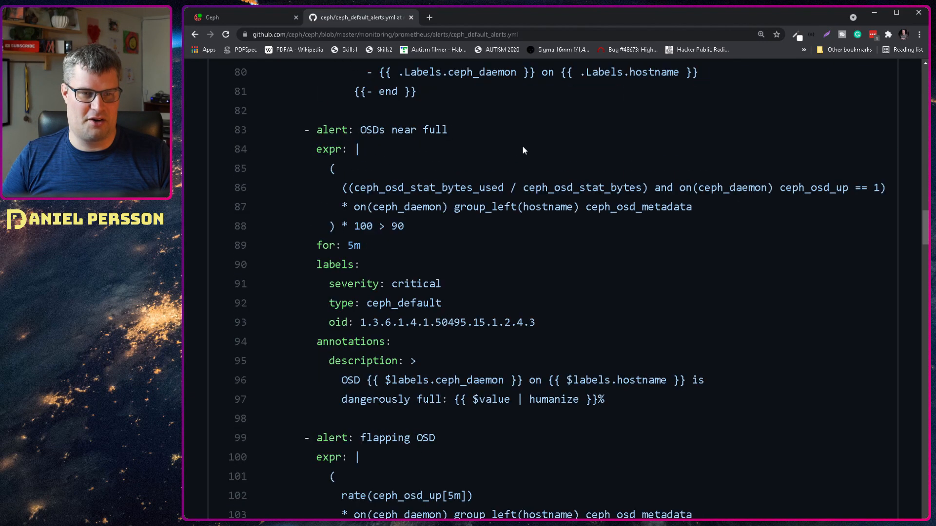
scroll("down", 3)
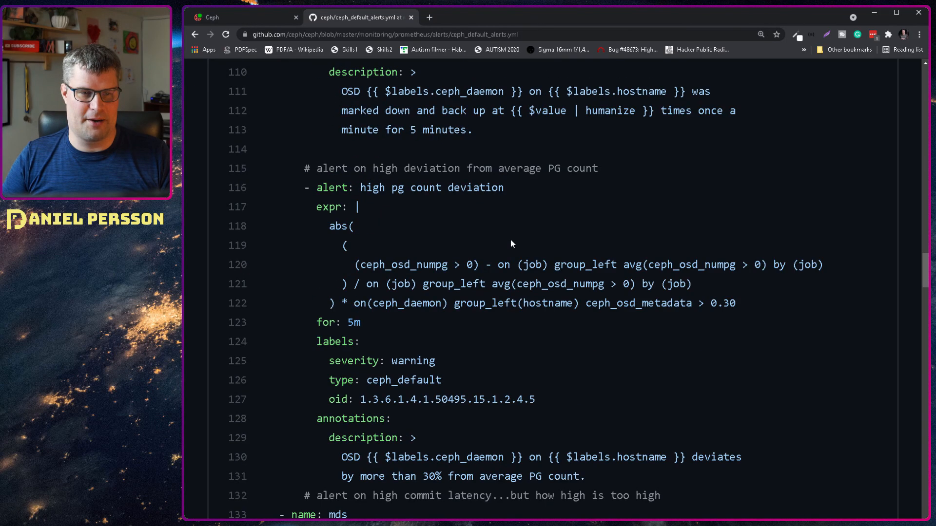
scroll("down", 3)
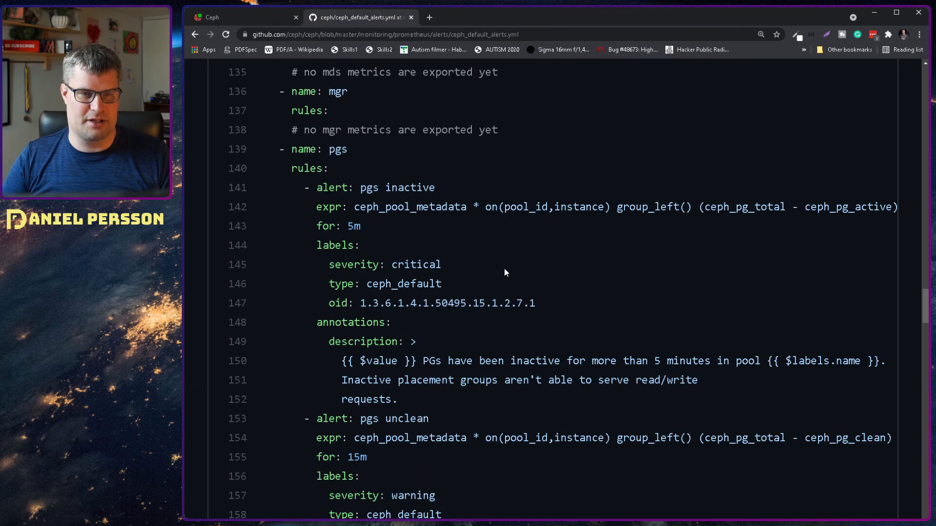
scroll("down", 3)
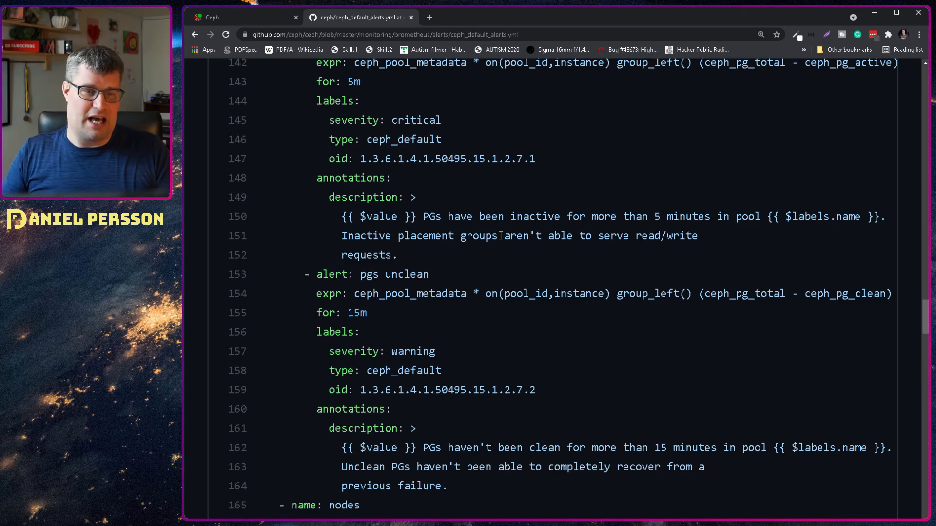
scroll("down", 3)
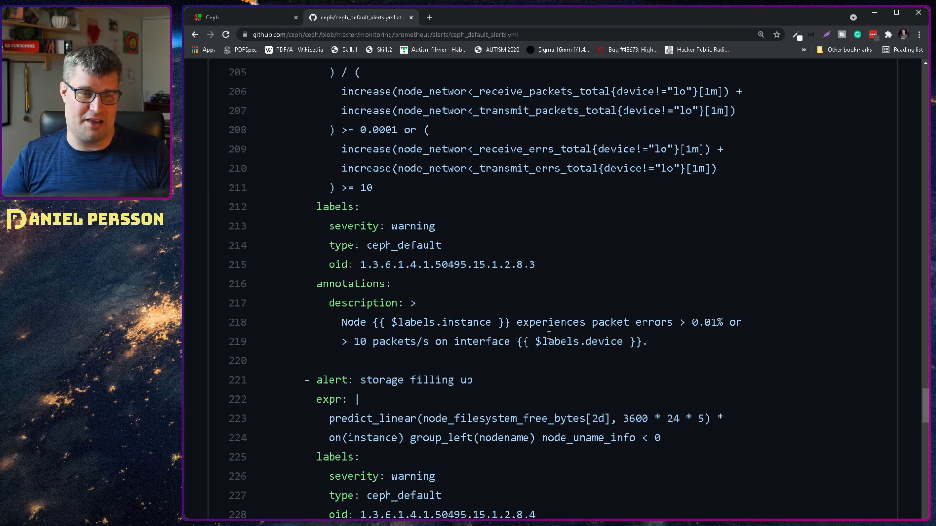
scroll("down", 3)
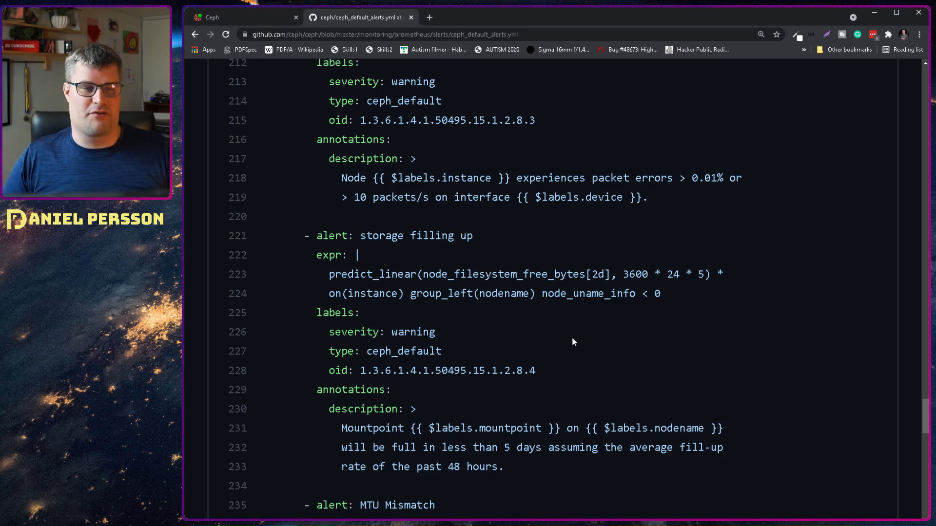
scroll("down", 3)
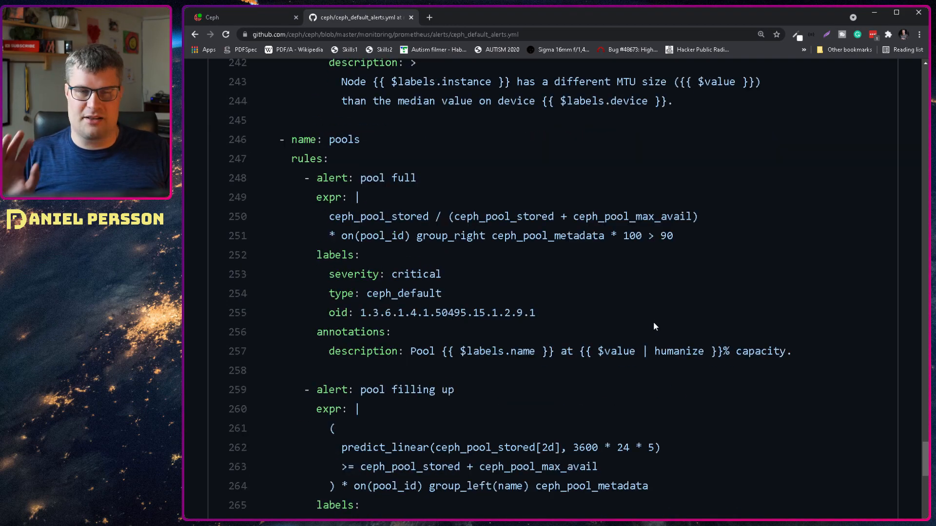